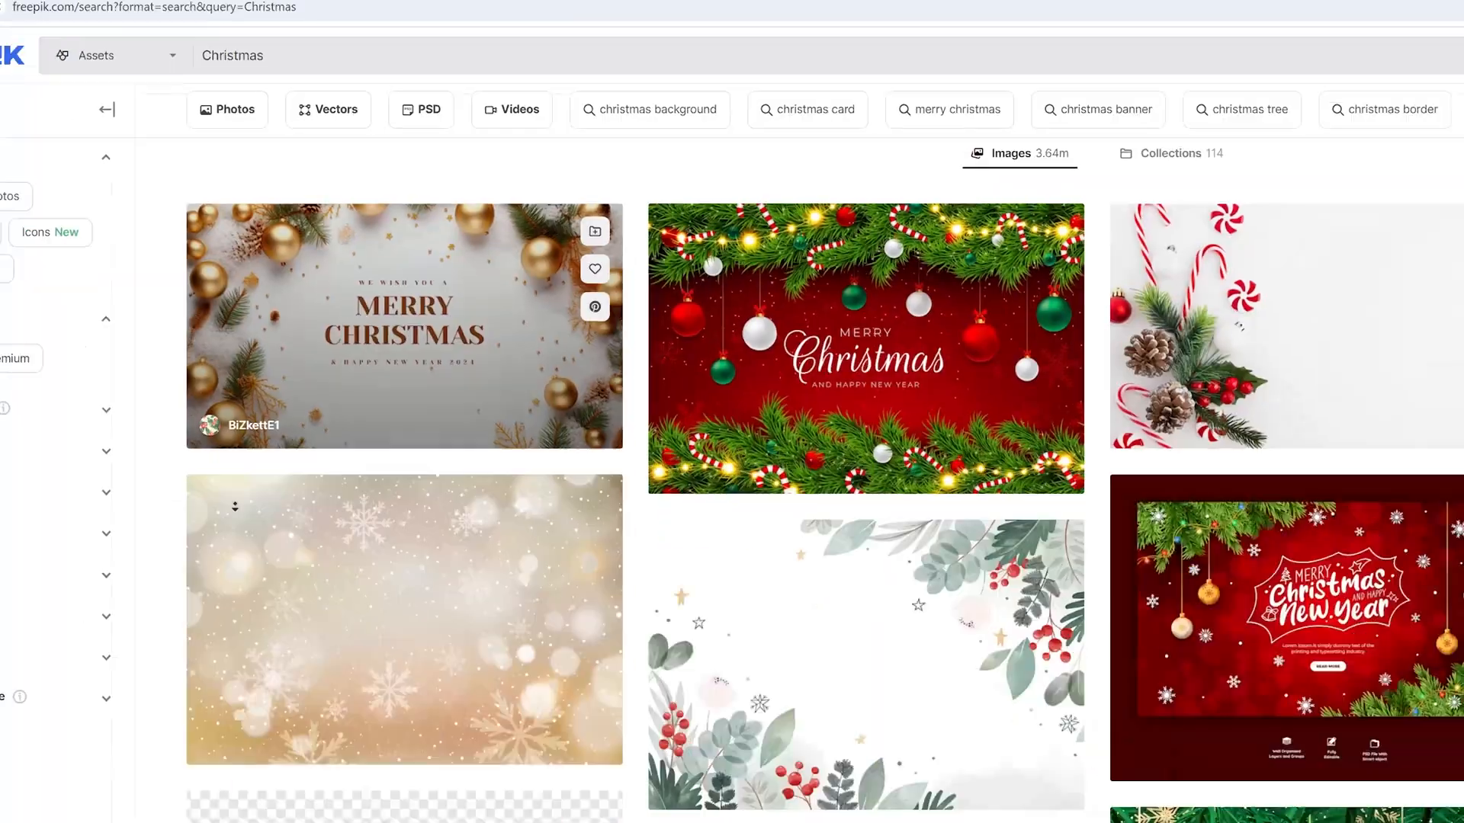
Scroll through the Christmas background results and open the wreath image's file options.
{"action": "scroll", "scroll_direction": "down", "scroll_amount": 3}
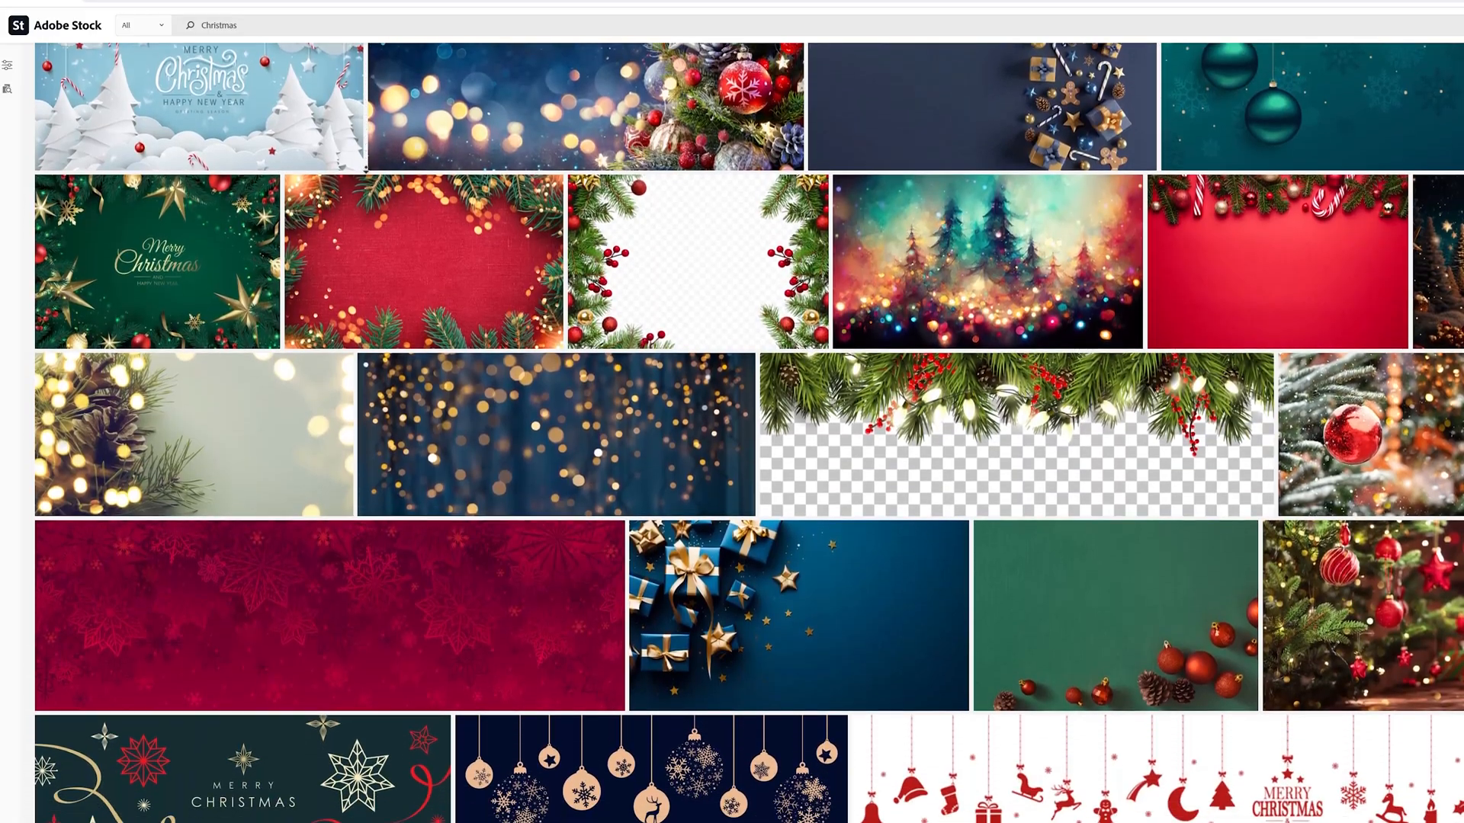
{"action": "scroll", "scroll_direction": "down", "scroll_amount": 3}
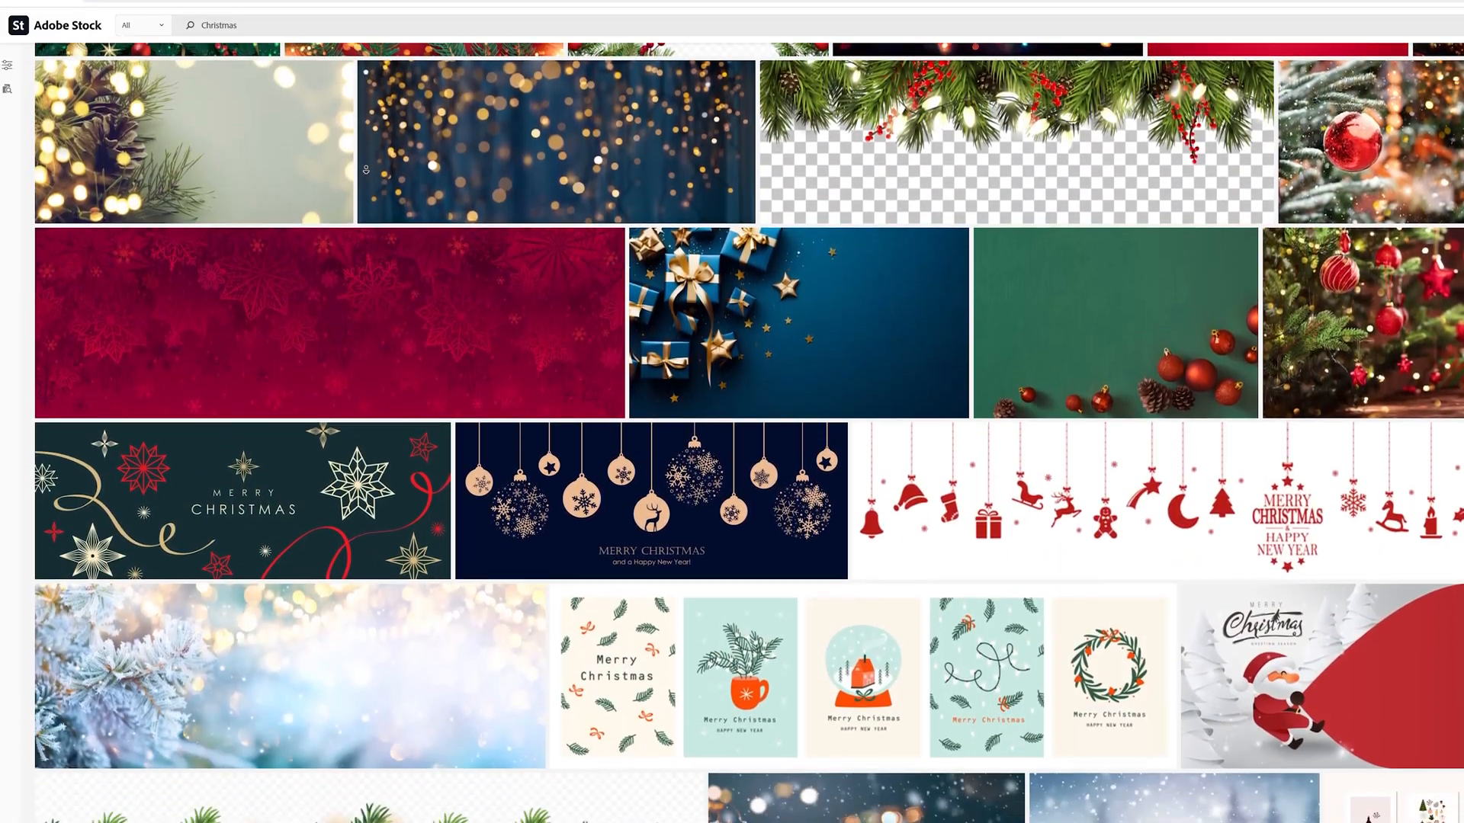
{"action": "scroll", "scroll_direction": "down", "scroll_amount": 3}
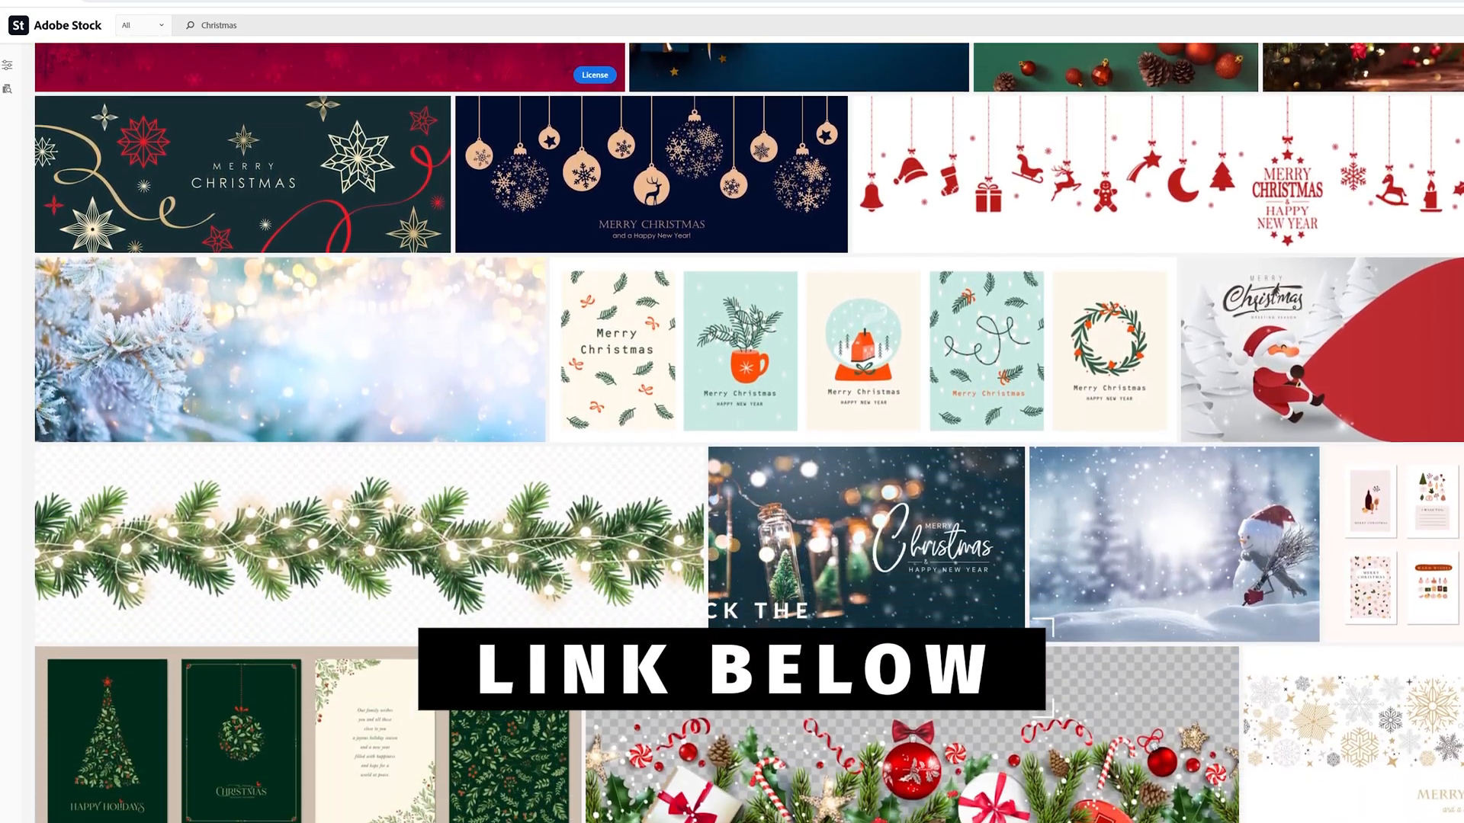
{"action": "scroll", "scroll_direction": "down", "scroll_amount": 3}
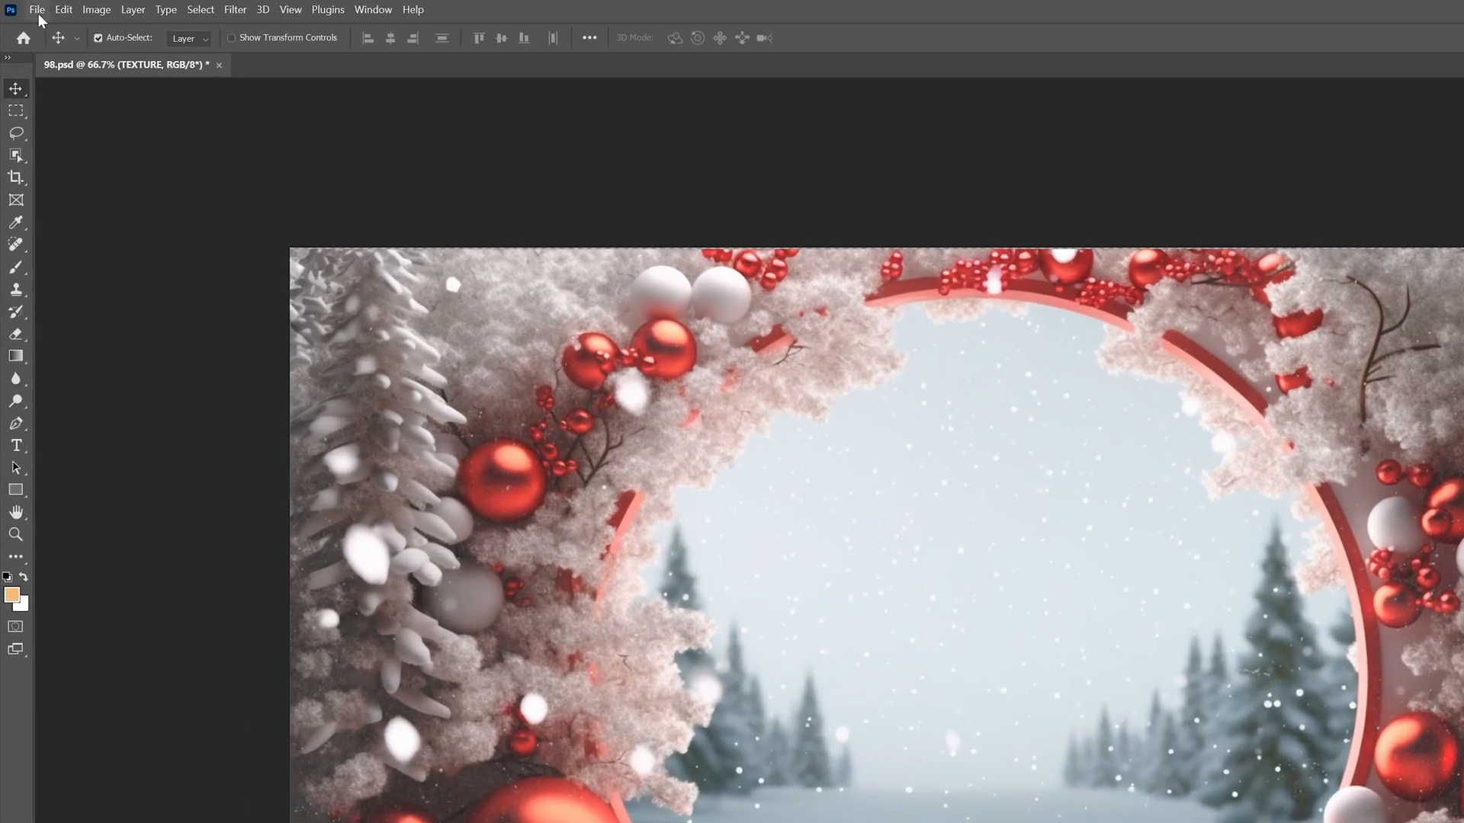
{"action": "left_click", "coordinate": [37, 9]}
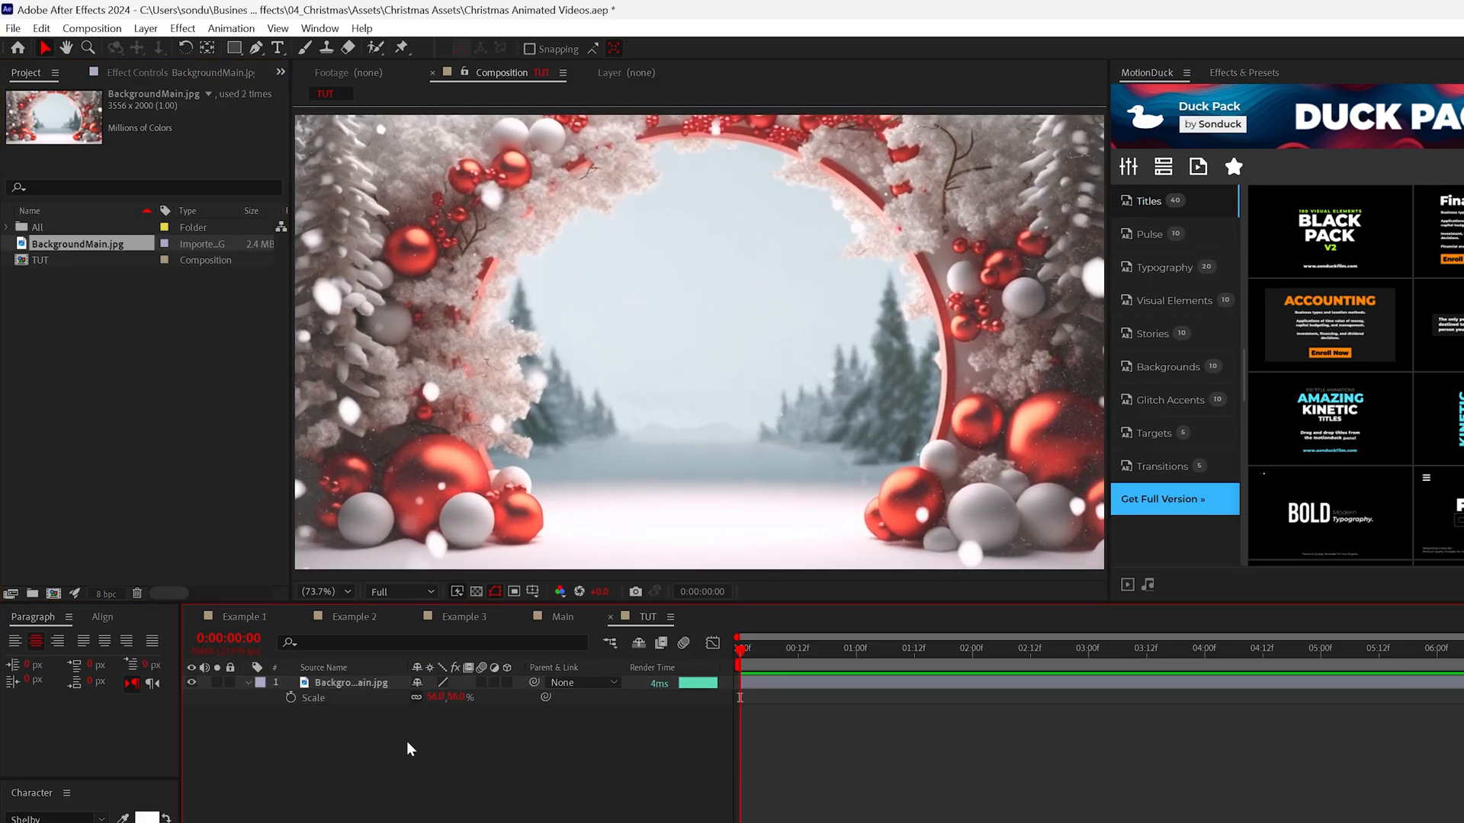
Add CC Snowfall (10000 flakes, size 15, speed 911, wind 621) and adjust Background Illumination influence.
{"action": "left_click", "coordinate": [144, 10]}
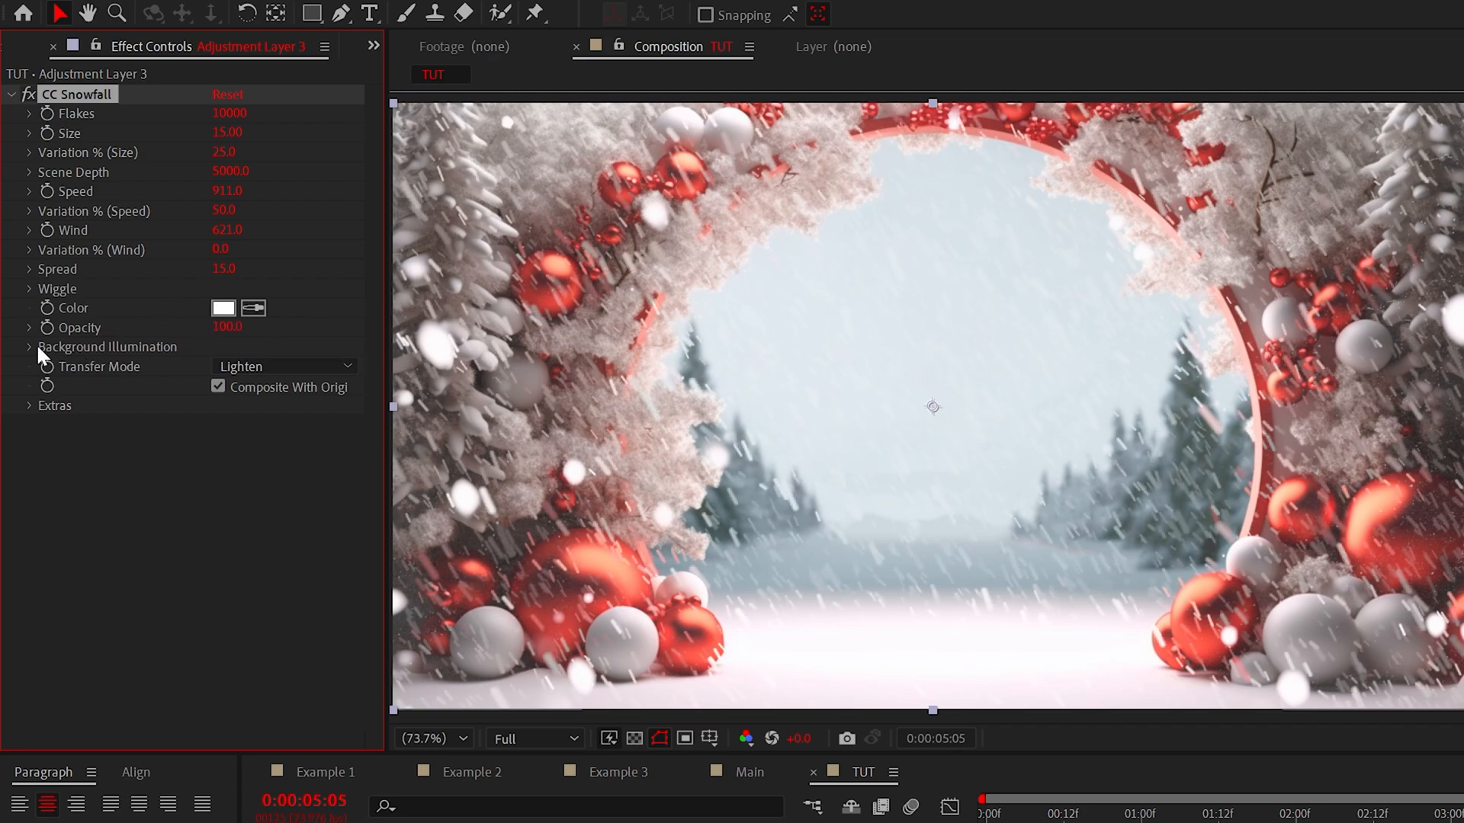
{"action": "left_click", "coordinate": [29, 346]}
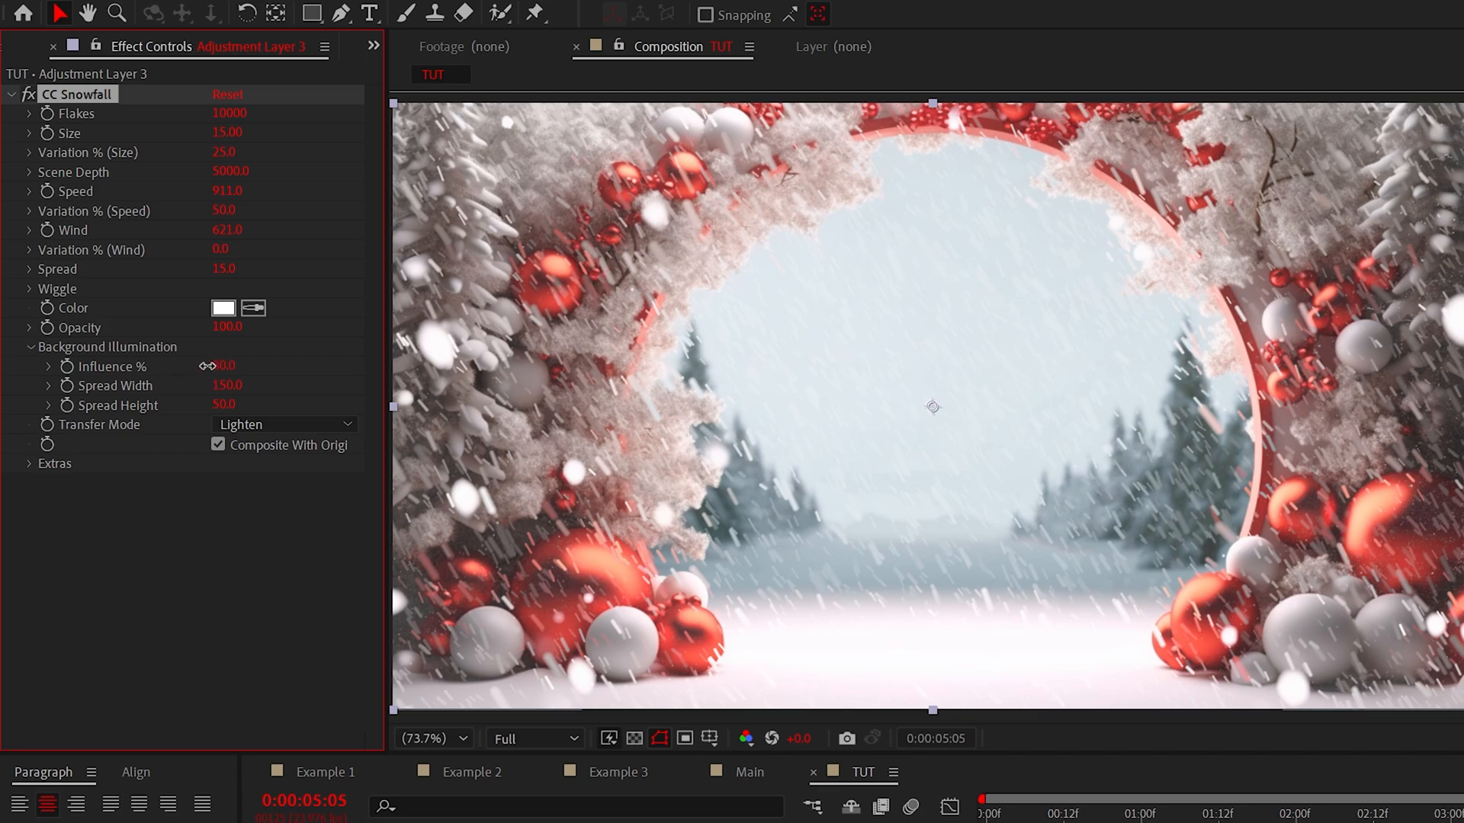
{"action": "left_click_drag", "start_coordinate": [205, 366], "coordinate": [173, 366]}
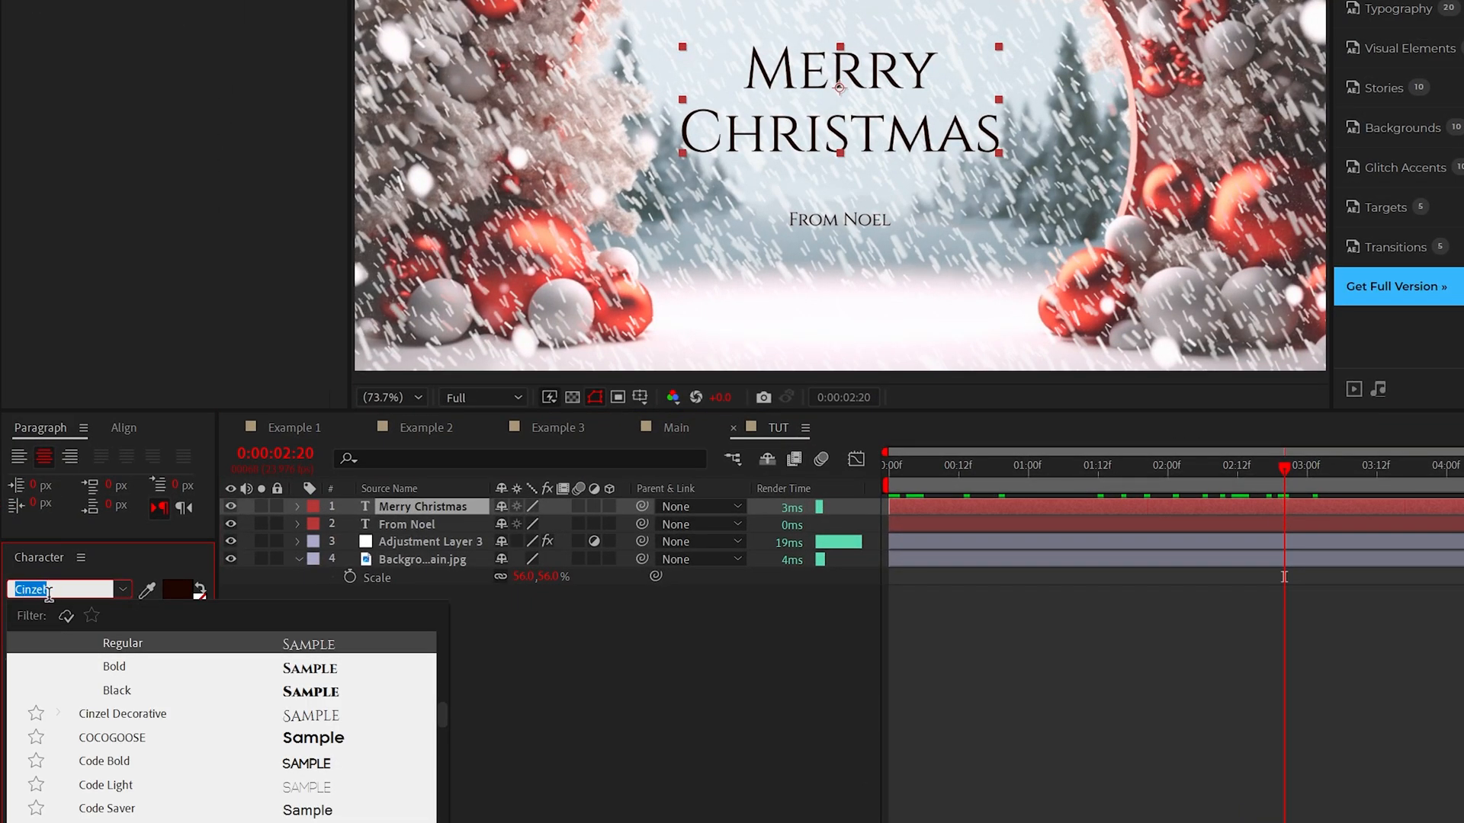
Search the font list for 'Sh' to restyle the Merry Christmas title.
{"action": "type", "text": "Sh"}
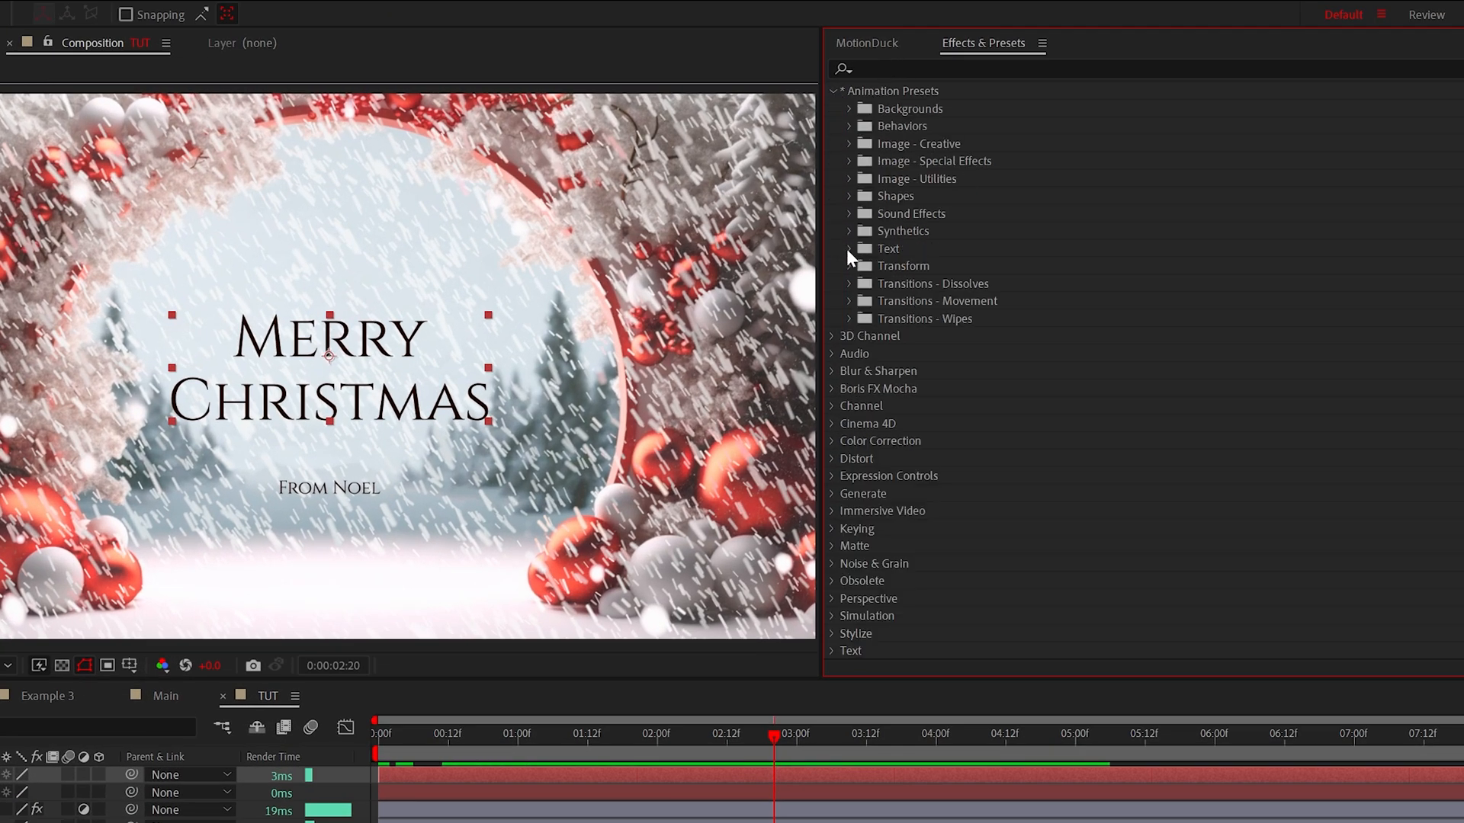
Apply the Blur and Fade In text animation preset to the Merry Christmas layer.
{"action": "left_click", "coordinate": [851, 249]}
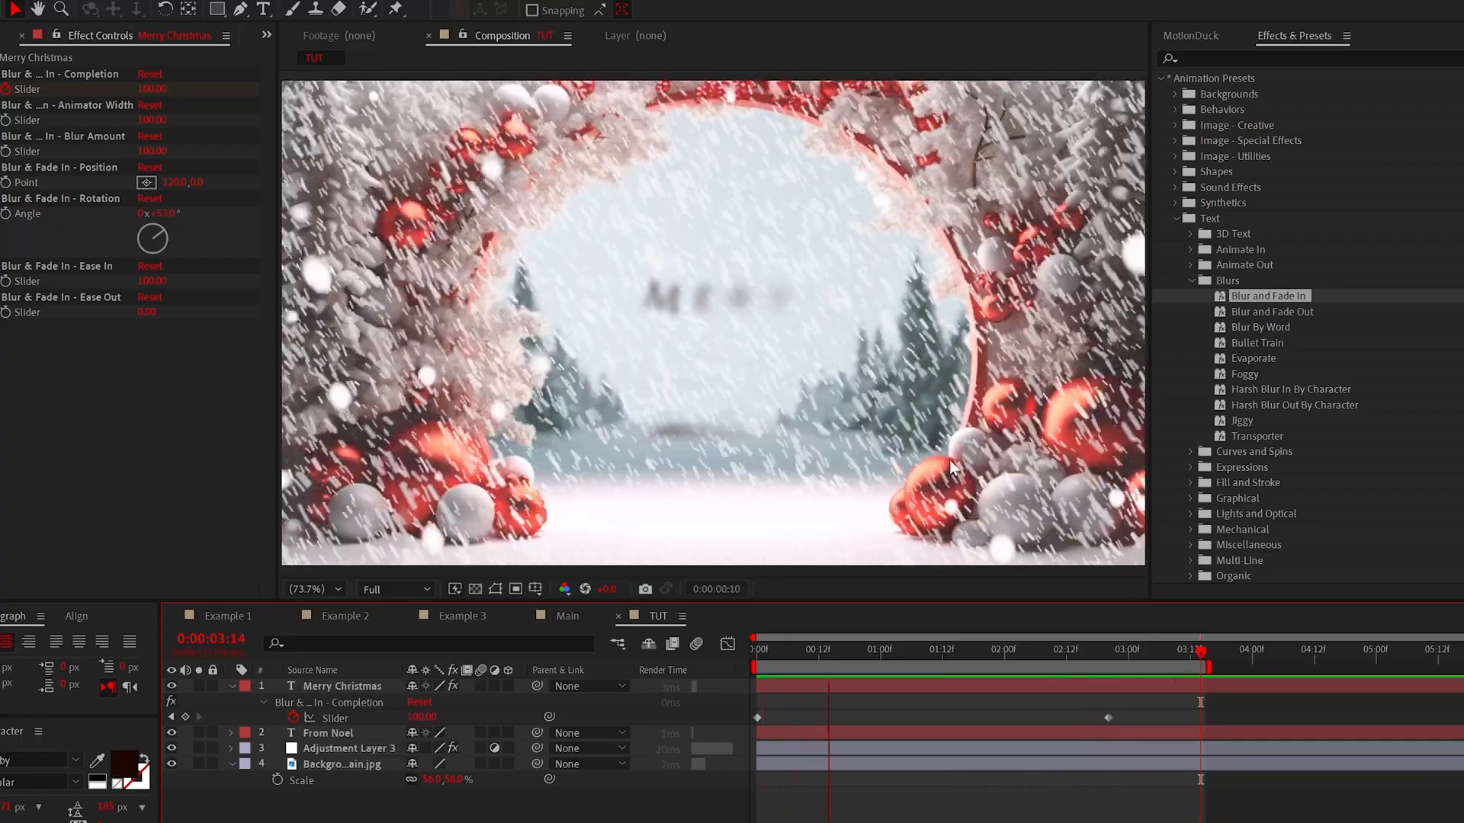
{"action": "left_click", "coordinate": [122, 16]}
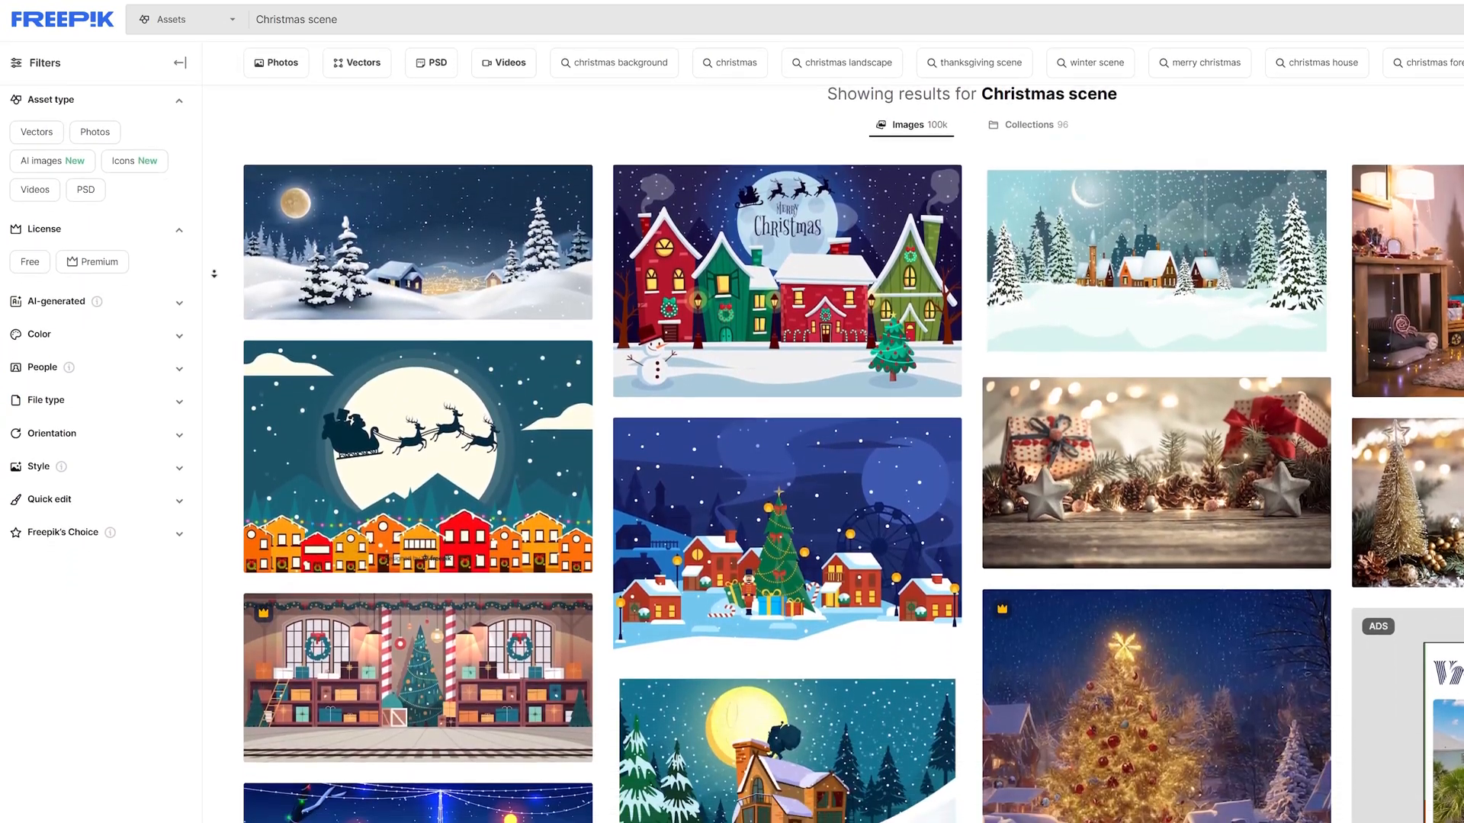
Scroll through the Christmas scene results filtered to Vectors.
{"action": "scroll", "scroll_direction": "down", "scroll_amount": 3}
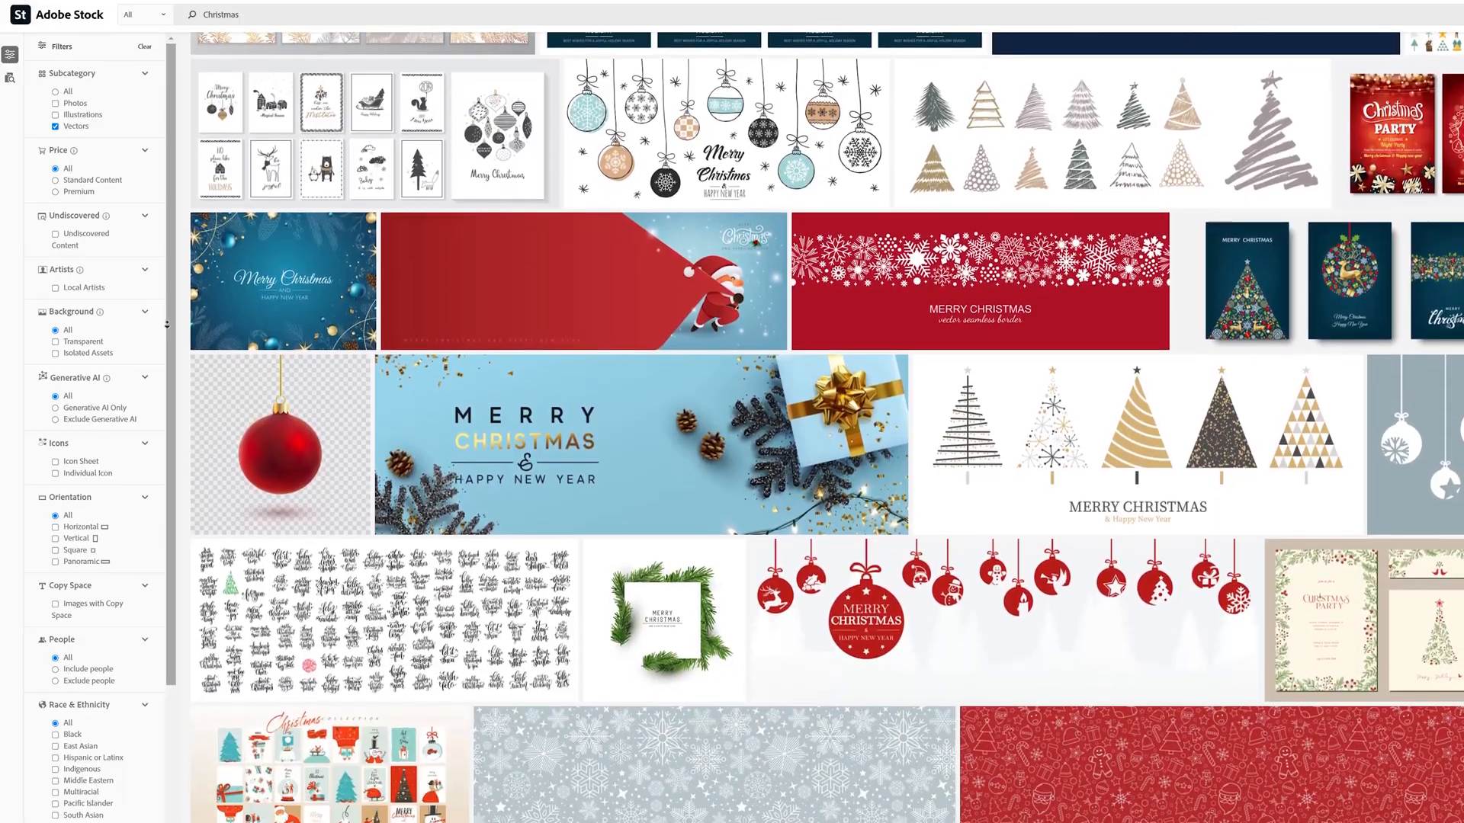
{"action": "scroll", "scroll_direction": "down", "scroll_amount": 3}
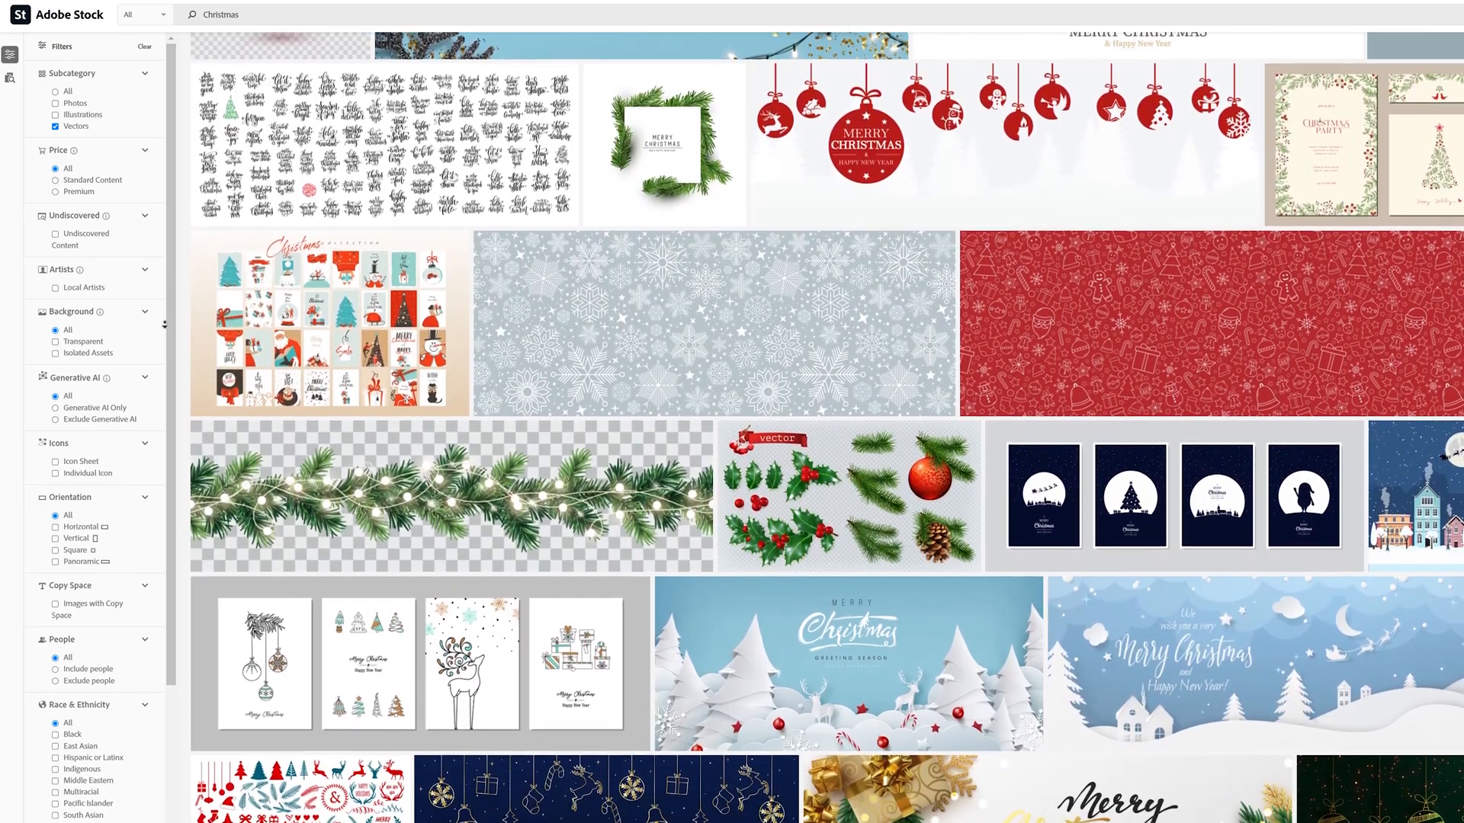
{"action": "scroll", "scroll_direction": "down", "scroll_amount": 3}
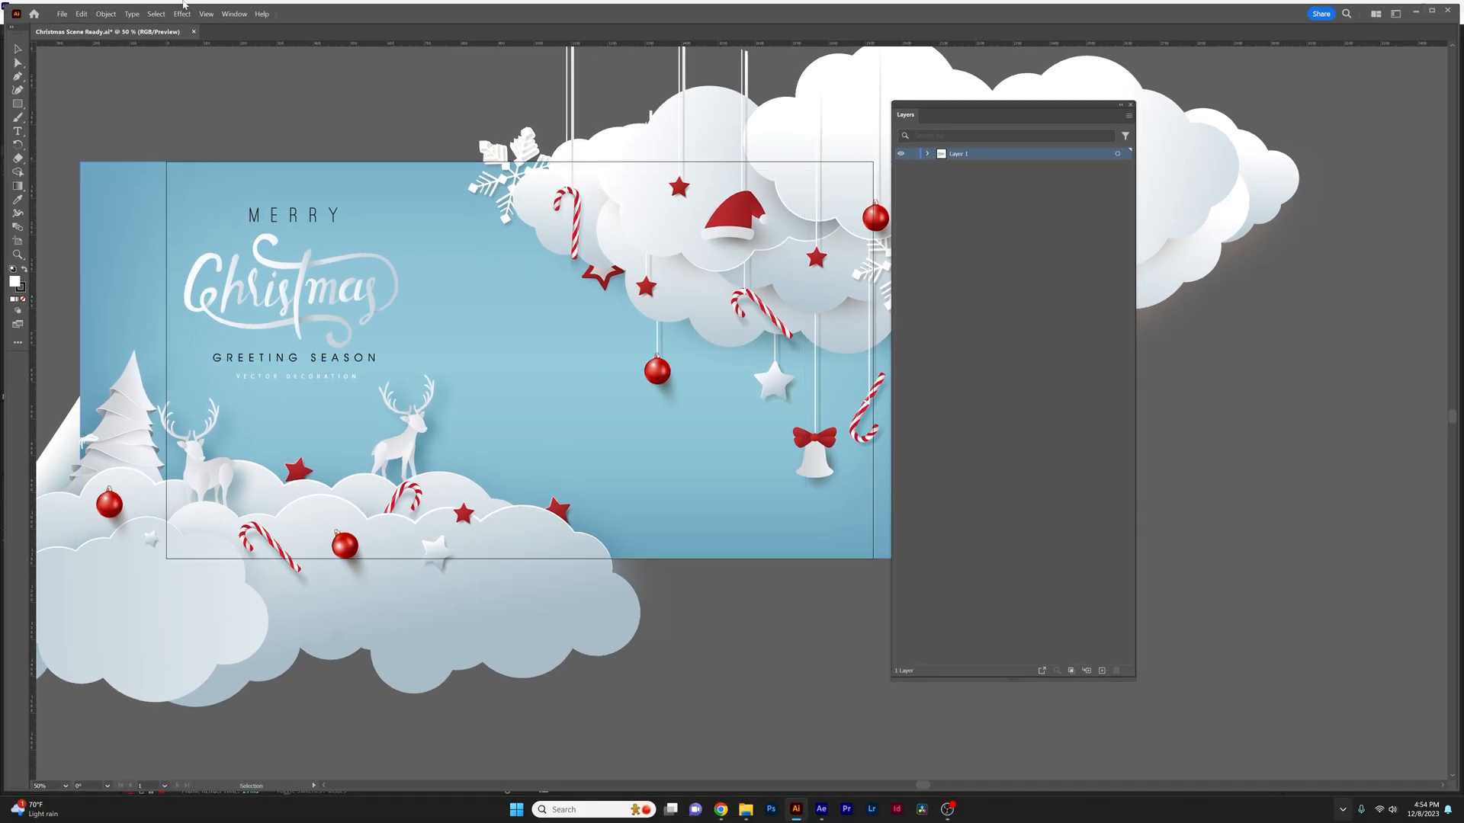
Release Layer 1's artwork to separate layers and save locally as Christmas Scene Ready.ai.
{"action": "left_click", "coordinate": [315, 9]}
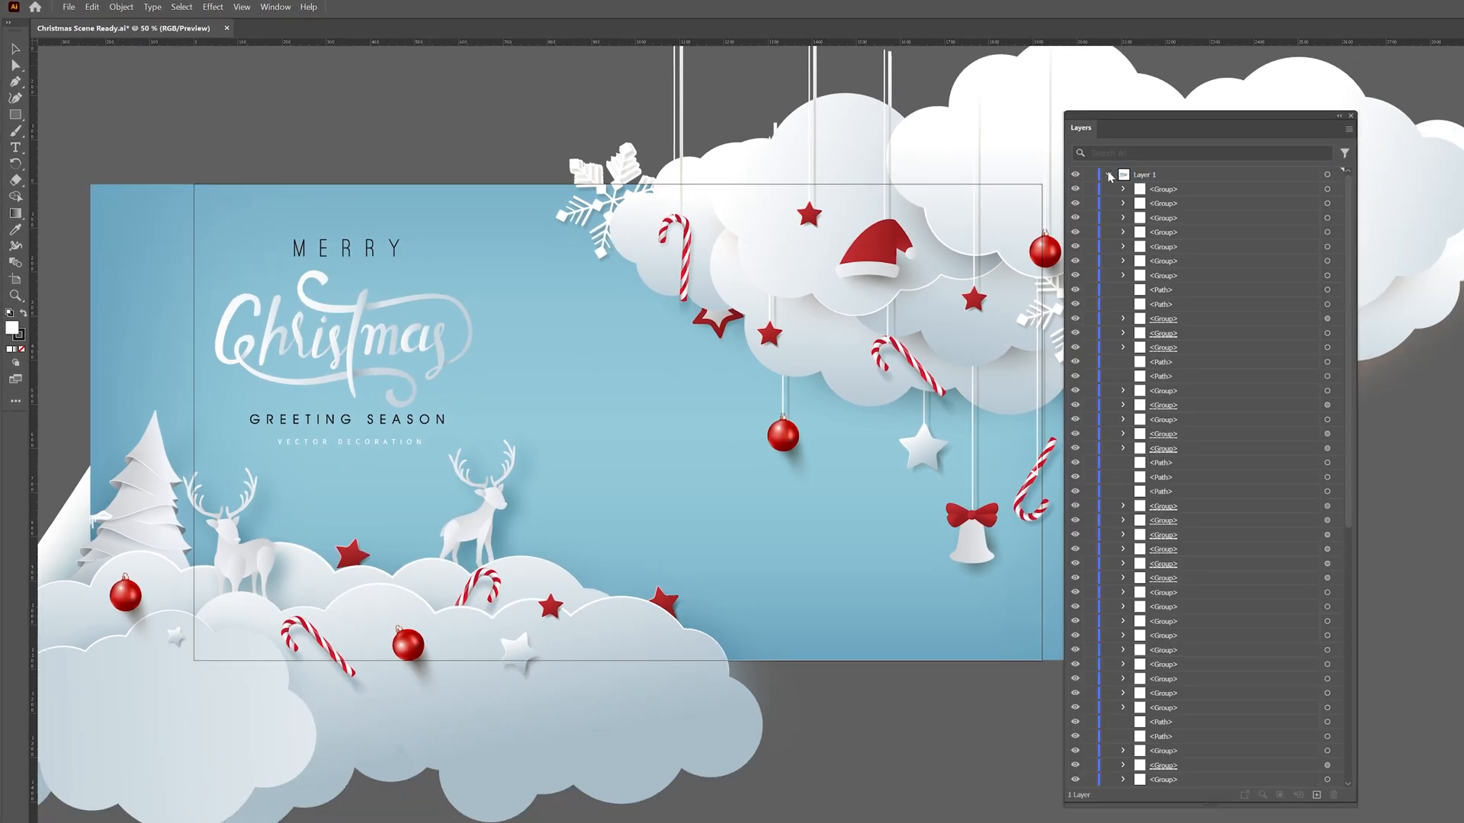
{"action": "left_click", "coordinate": [1074, 174]}
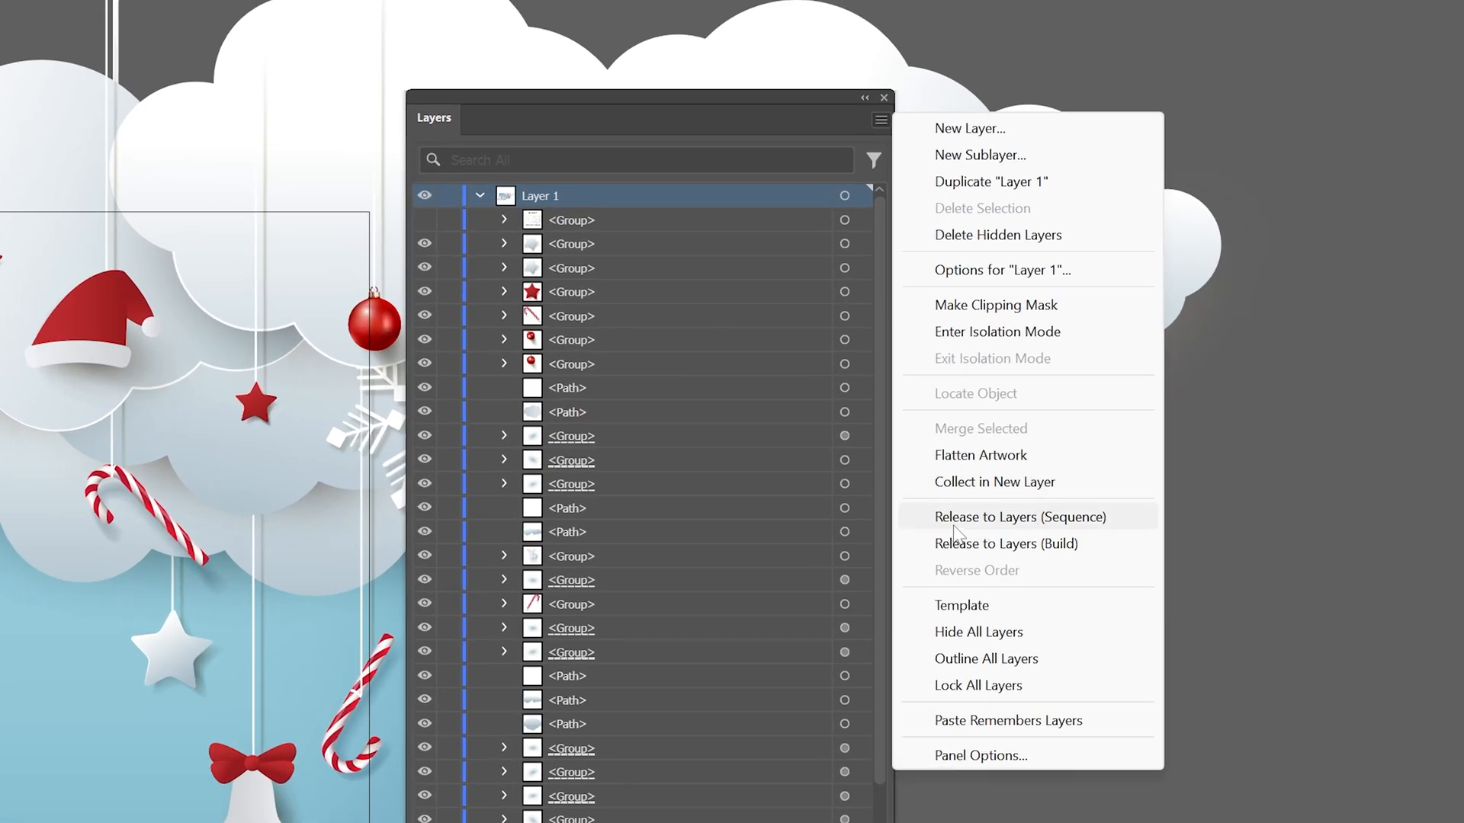
{"action": "left_click", "coordinate": [1019, 516]}
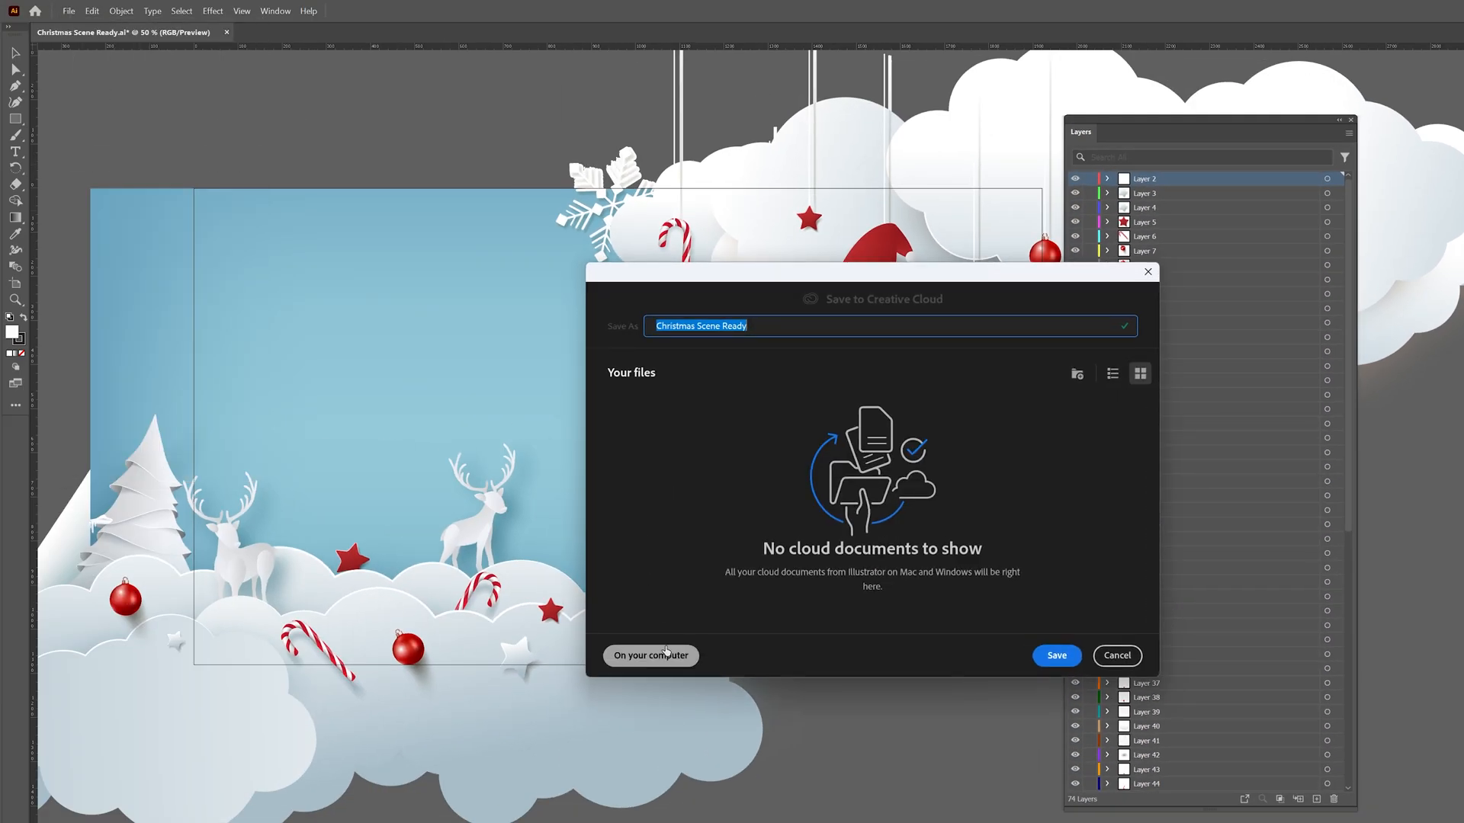
{"action": "left_click", "coordinate": [649, 656]}
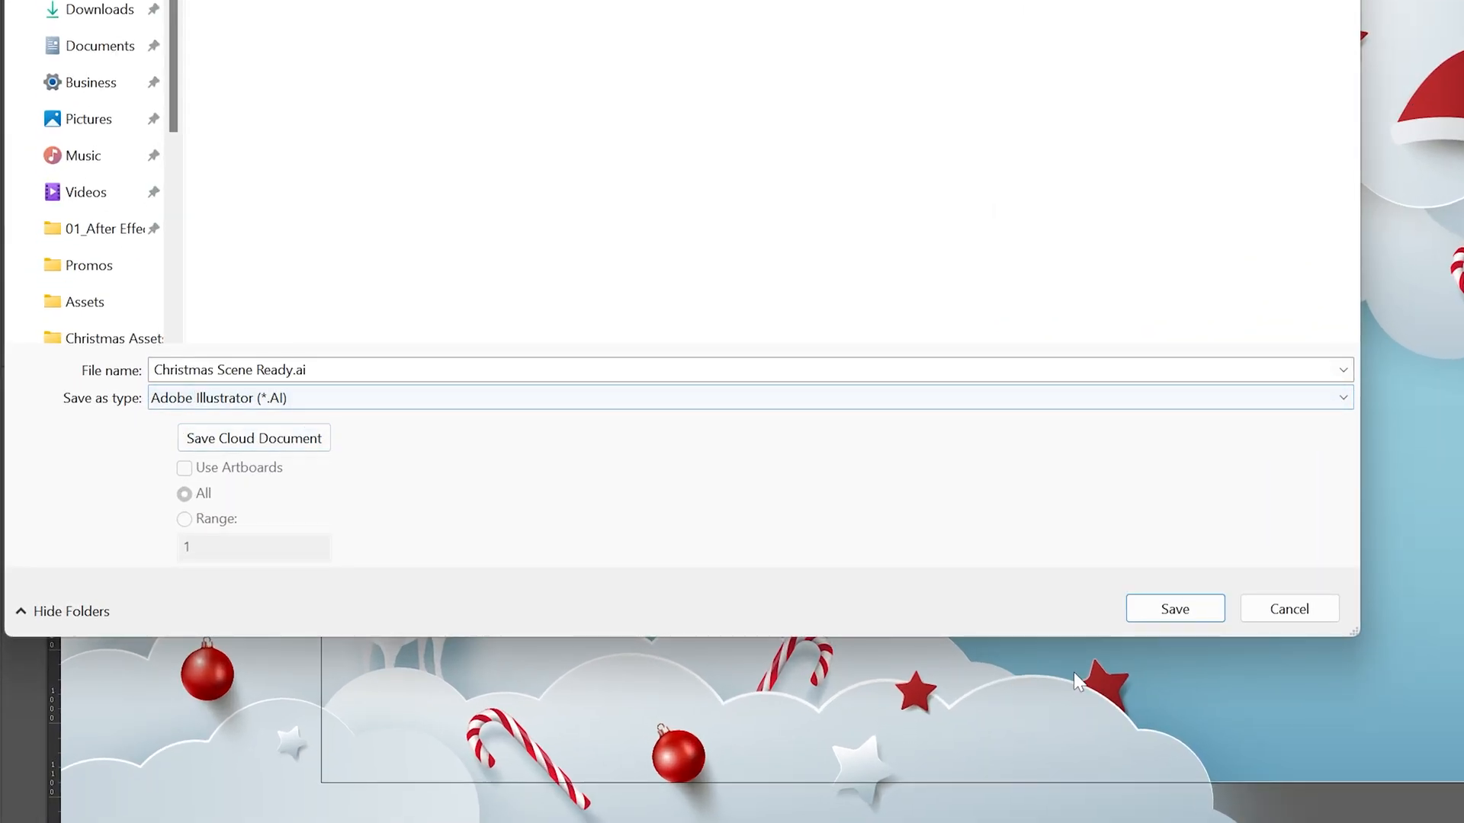
{"action": "left_click", "coordinate": [1173, 609]}
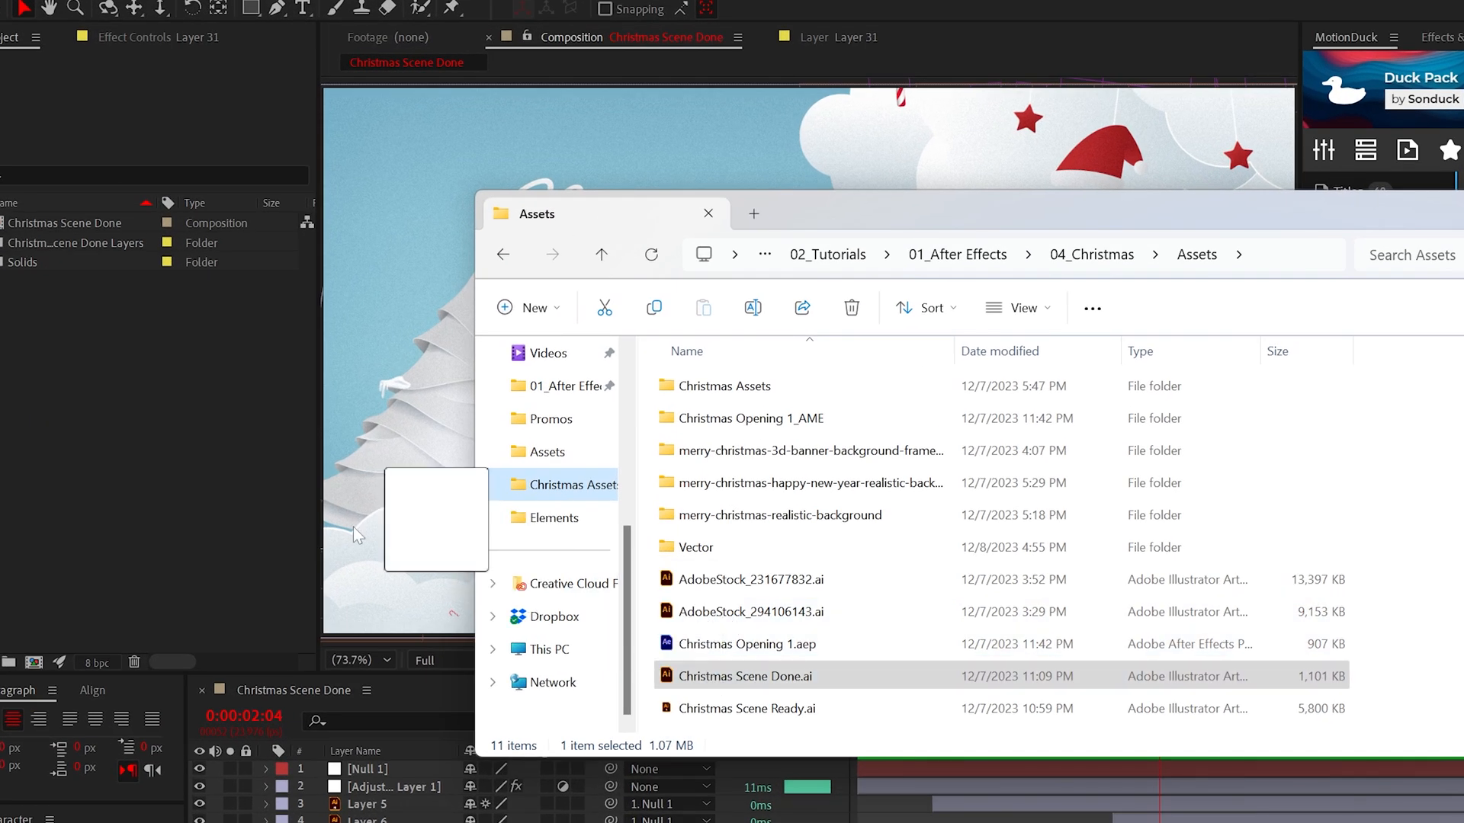
Import Christmas Scene Done.ai with Import Kind set to Composition.
{"action": "double_click", "coordinate": [740, 676]}
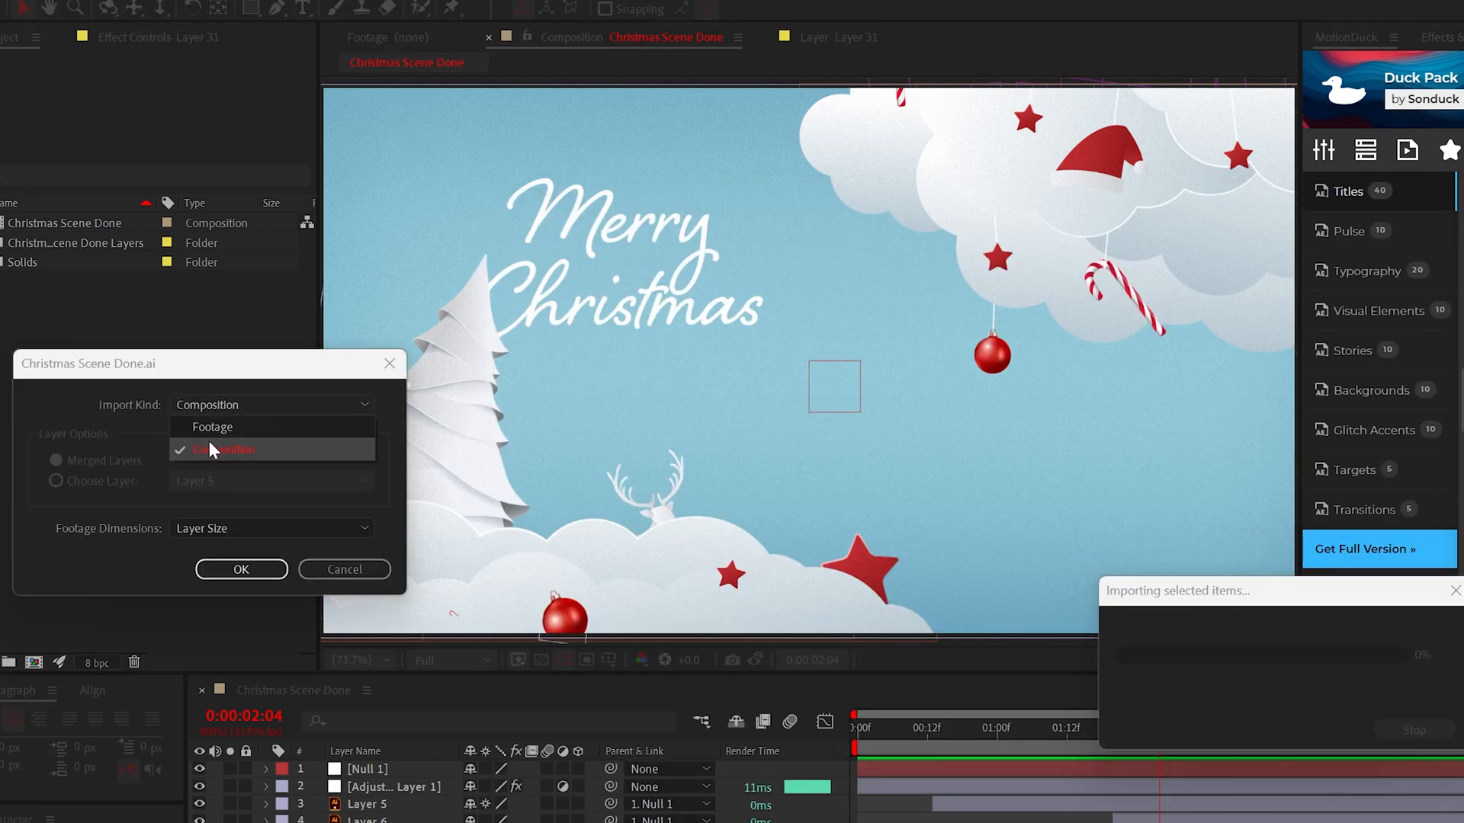
{"action": "left_click", "coordinate": [241, 569]}
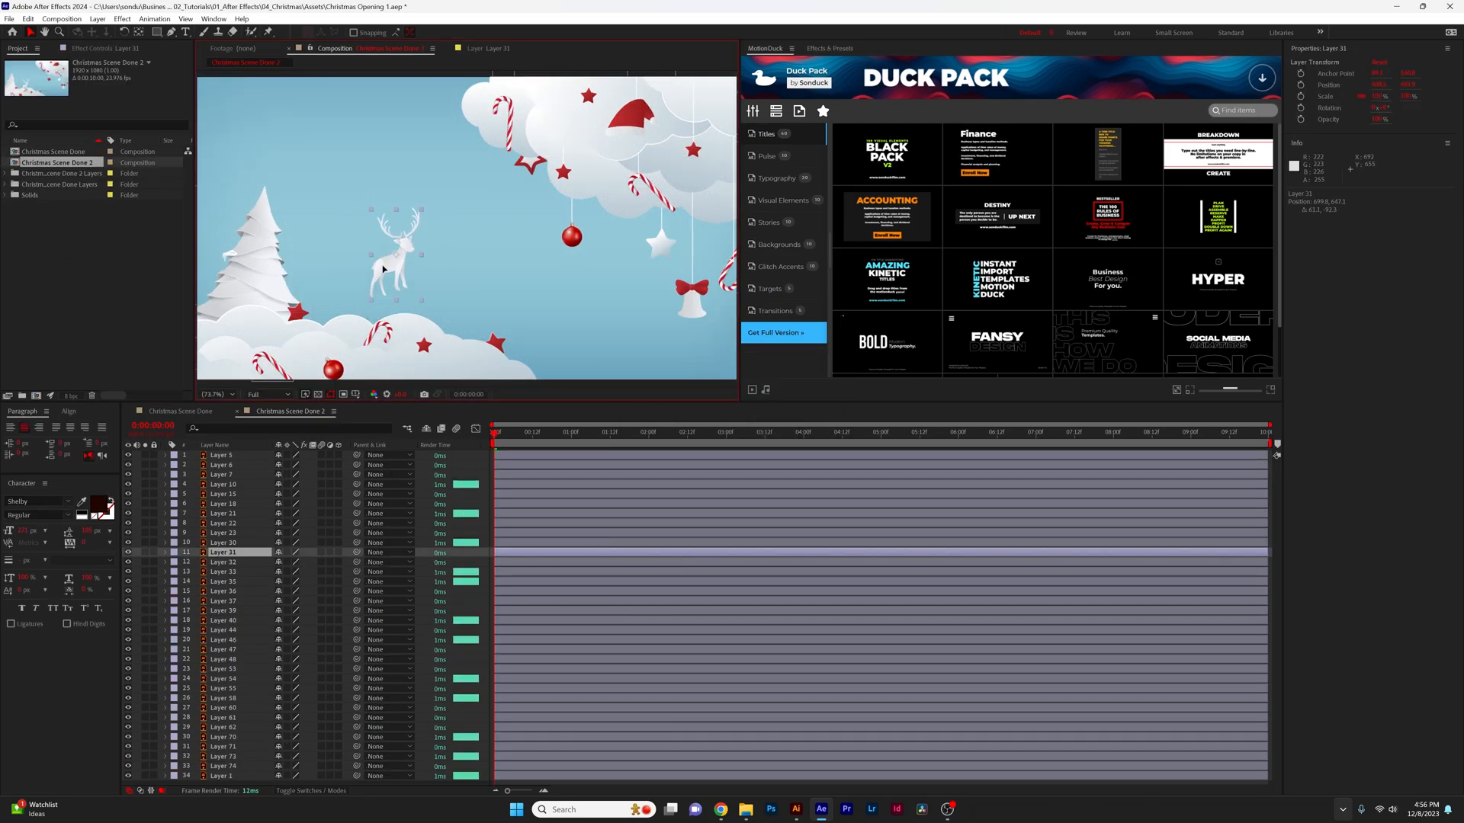